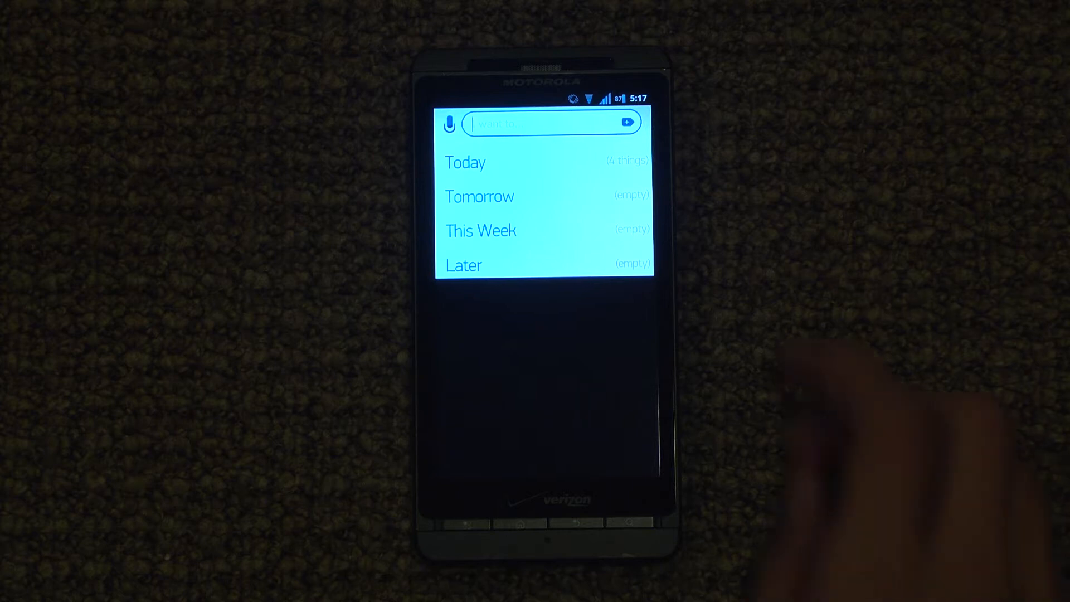
Step: Start a new task in the add-task box and begin entering its text
{"action": "left_click", "coordinate": [546, 124]}
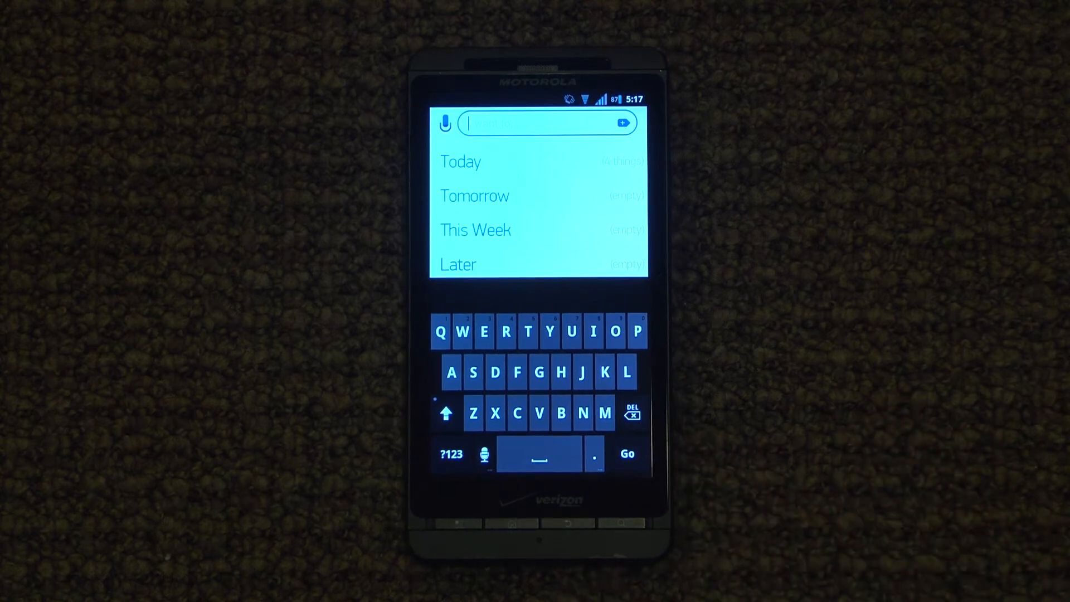
{"action": "left_click", "coordinate": [546, 330]}
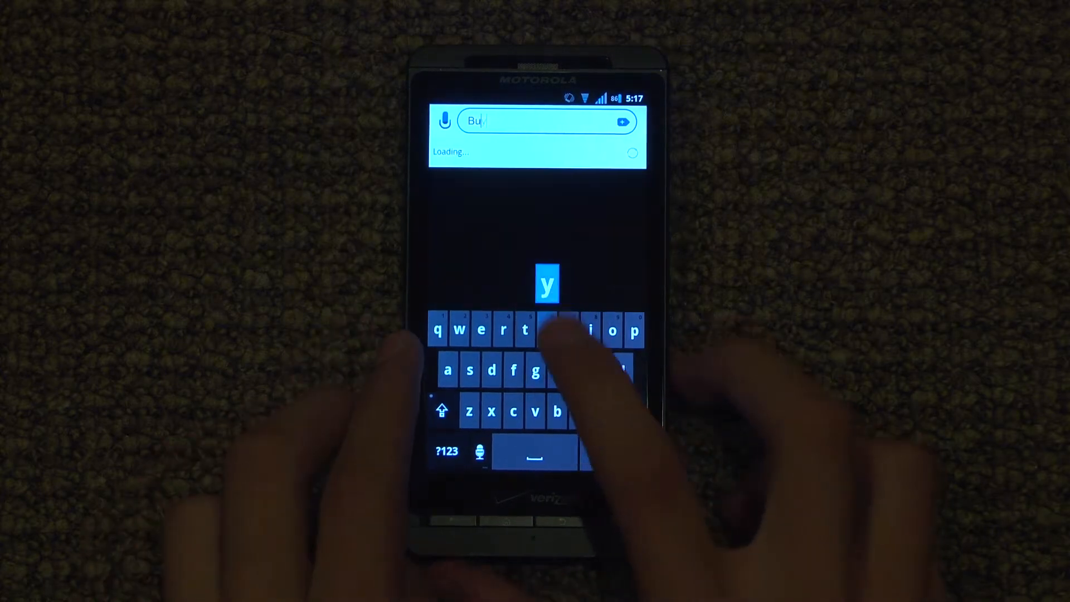
{"action": "type", "text": "y"}
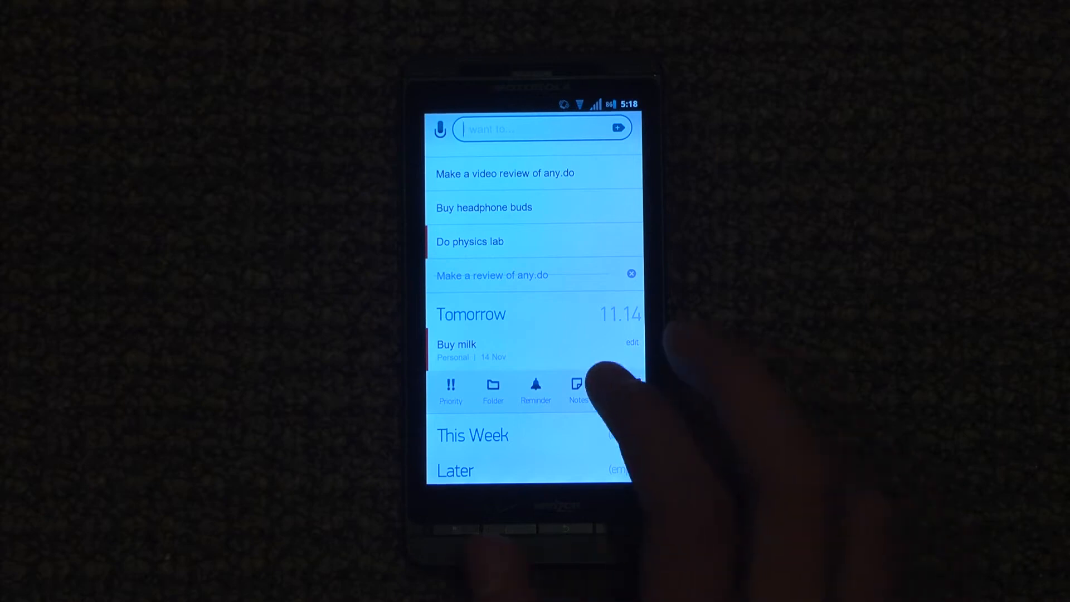
Step: Set Buy milk's reminder to 15 November with an adjusted time
{"action": "left_click", "coordinate": [535, 389]}
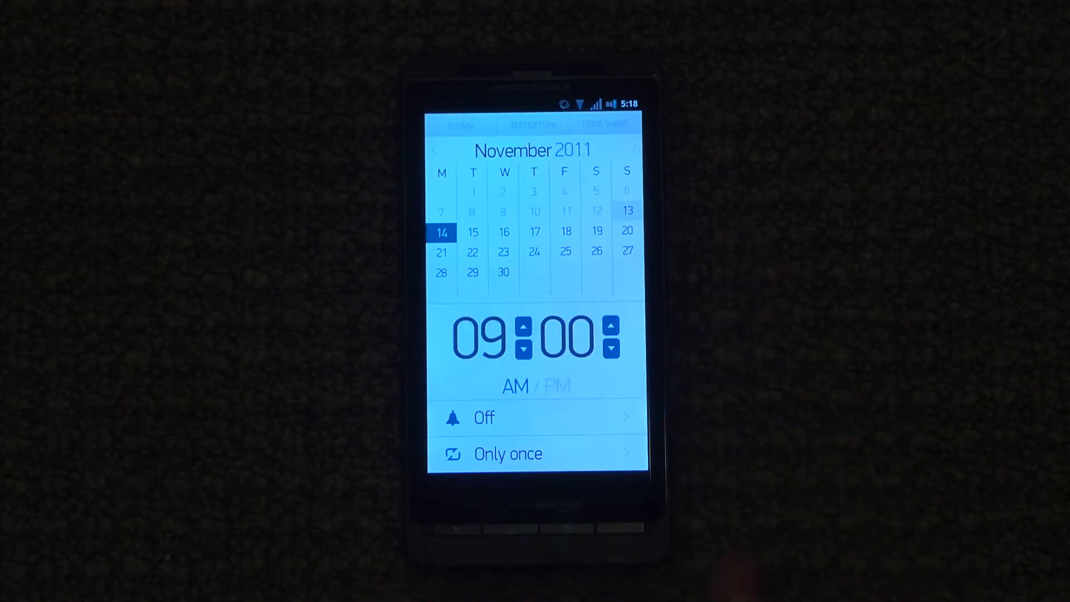
{"action": "left_click", "coordinate": [473, 232]}
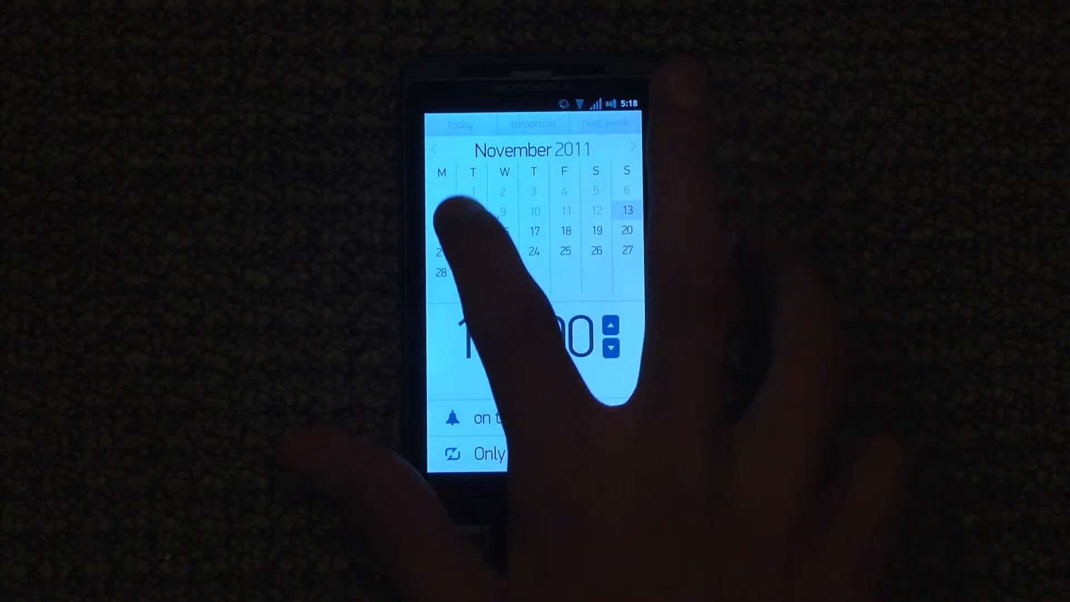
{"action": "left_click", "coordinate": [473, 232]}
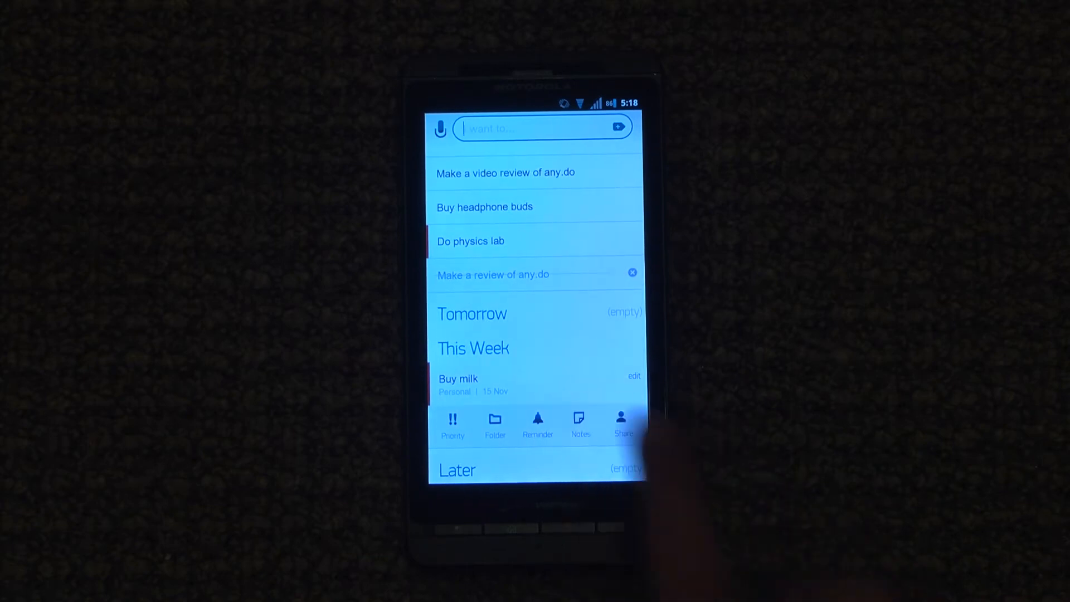
Step: Bring up Buy milk's options again and start sharing it with contacts
{"action": "left_click", "coordinate": [579, 421]}
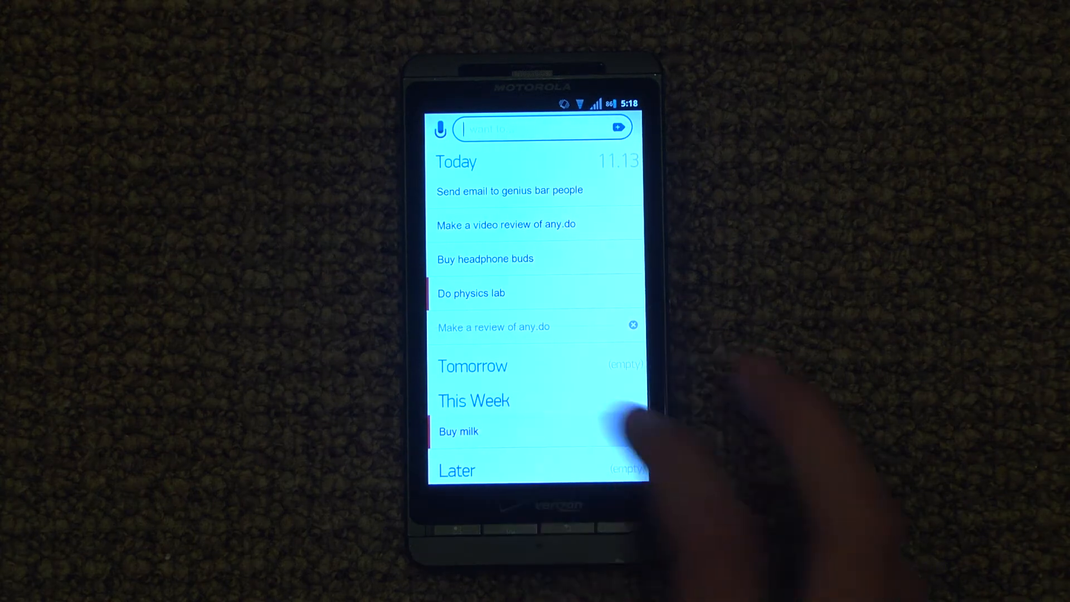
{"action": "left_click", "coordinate": [458, 431]}
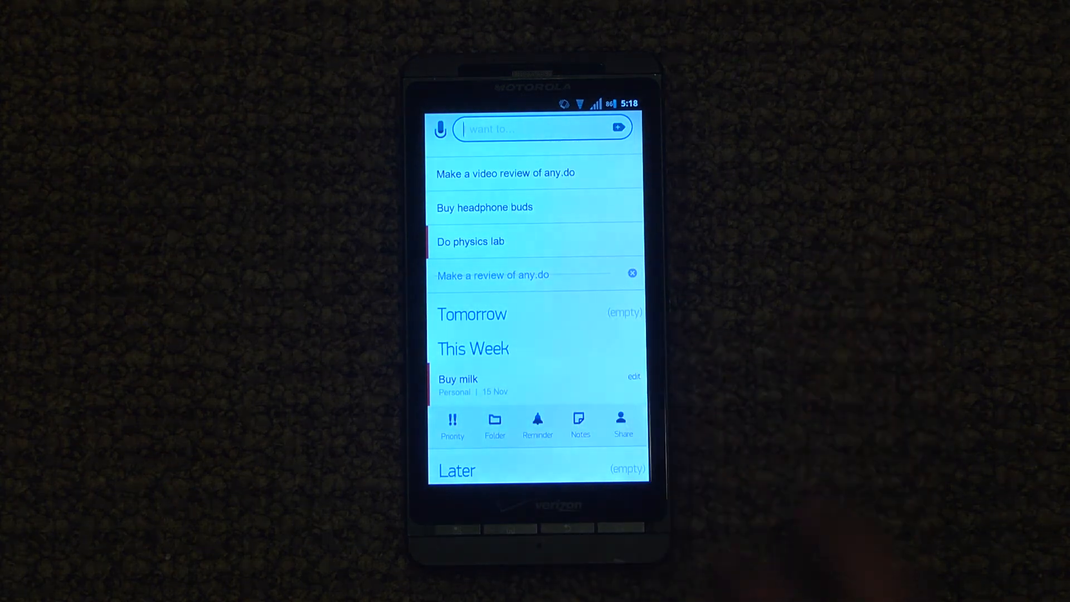
{"action": "left_click", "coordinate": [622, 424]}
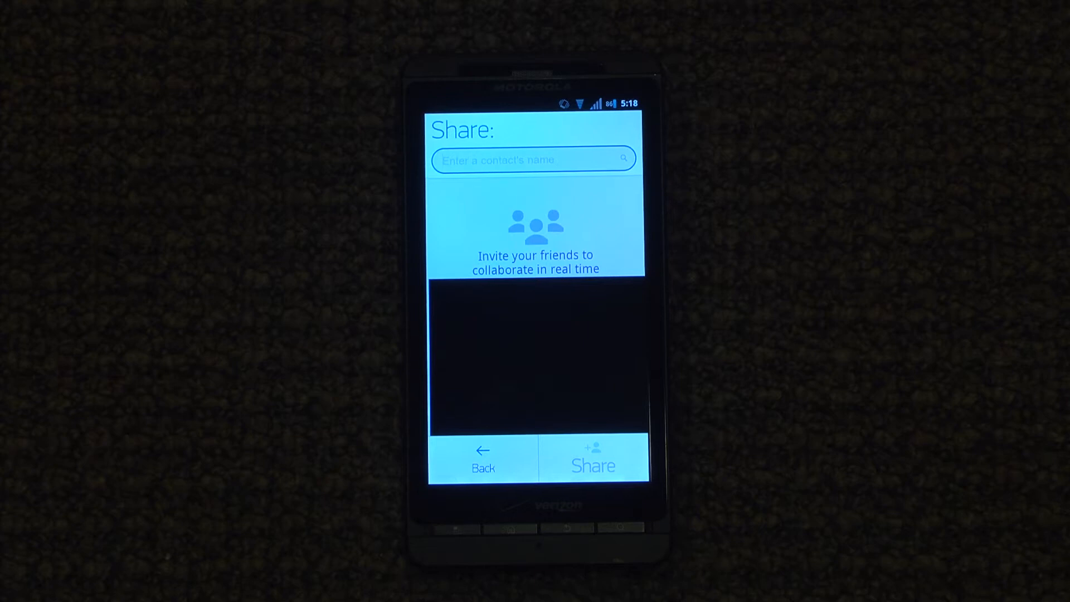
{"action": "left_click", "coordinate": [482, 457]}
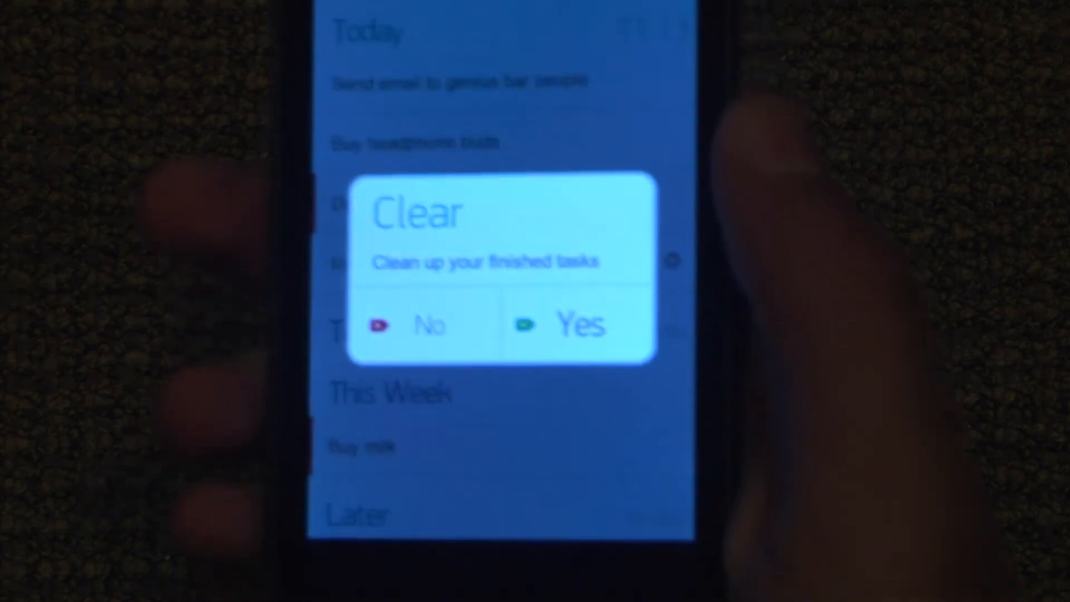
Step: Confirm clearing the finished tasks in the Clear dialog
{"action": "left_click", "coordinate": [426, 325]}
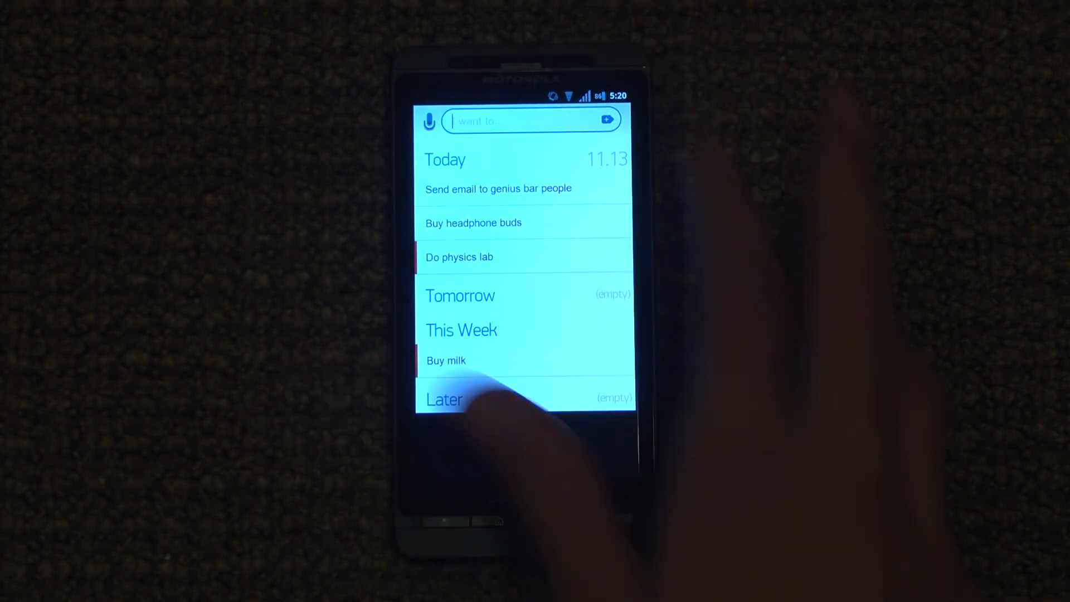
Step: Go from the cleaned task list into Any.do's settings screen
{"action": "left_click", "coordinate": [429, 121]}
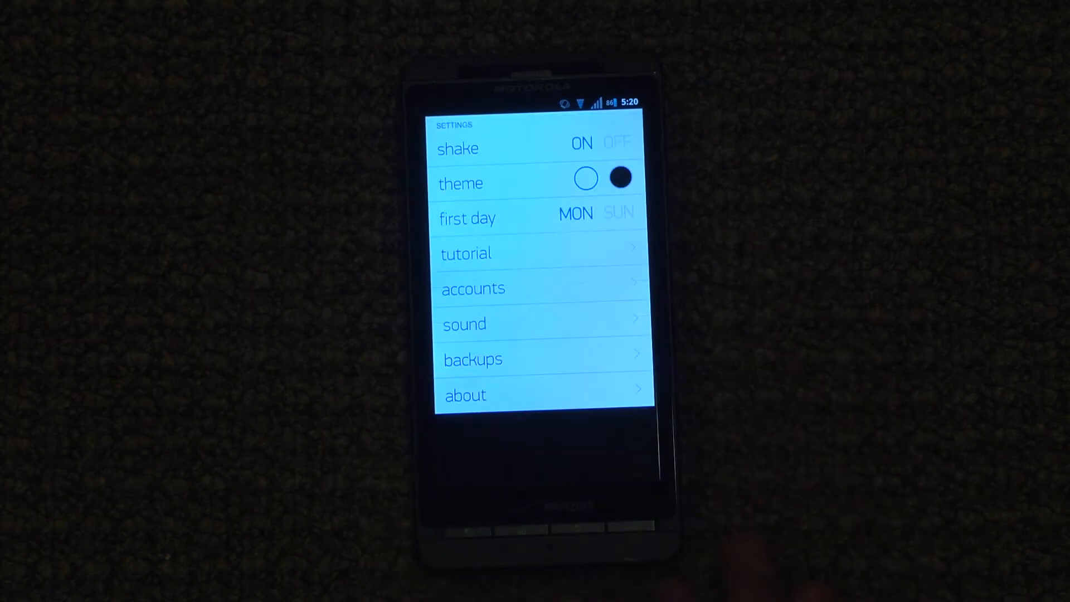
Step: Switch Any.do to the dark theme and return to the task list
{"action": "left_click", "coordinate": [583, 178]}
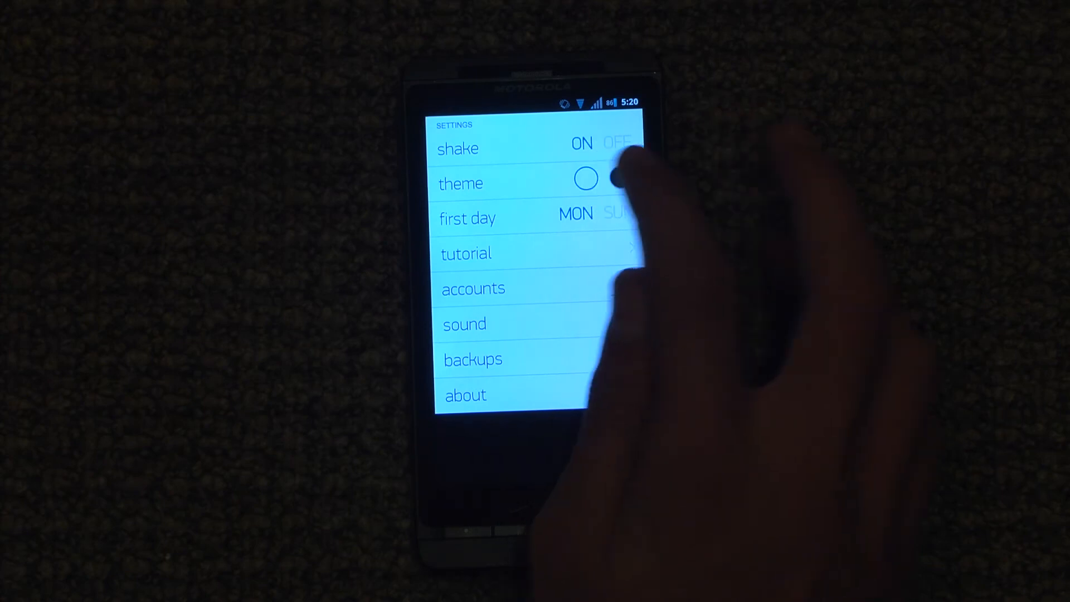
{"action": "left_click", "coordinate": [584, 179]}
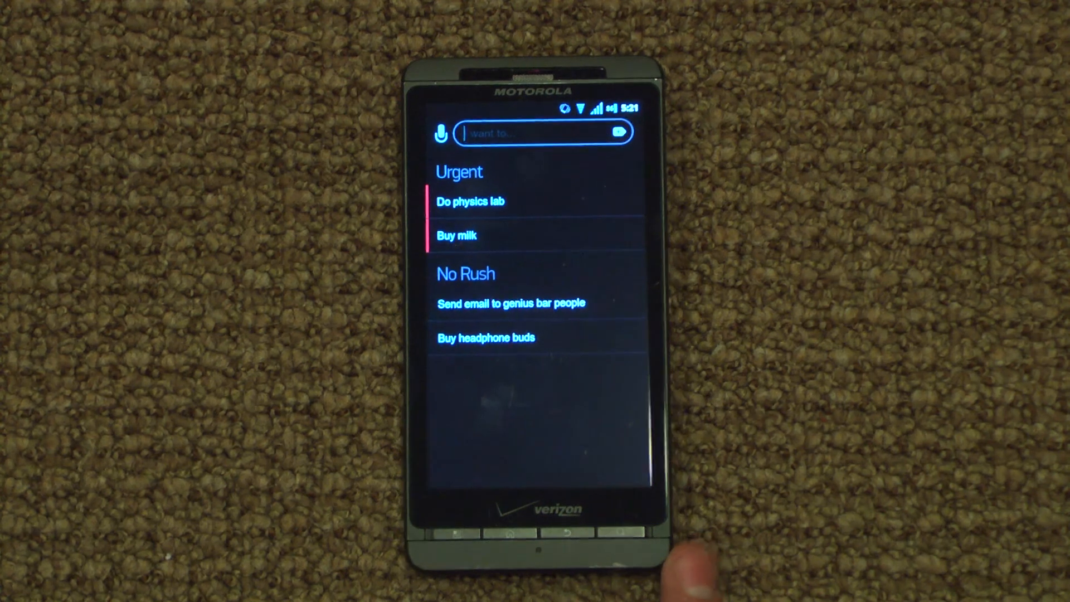
Step: In Settings, switch the theme back to light
{"action": "left_click", "coordinate": [442, 132]}
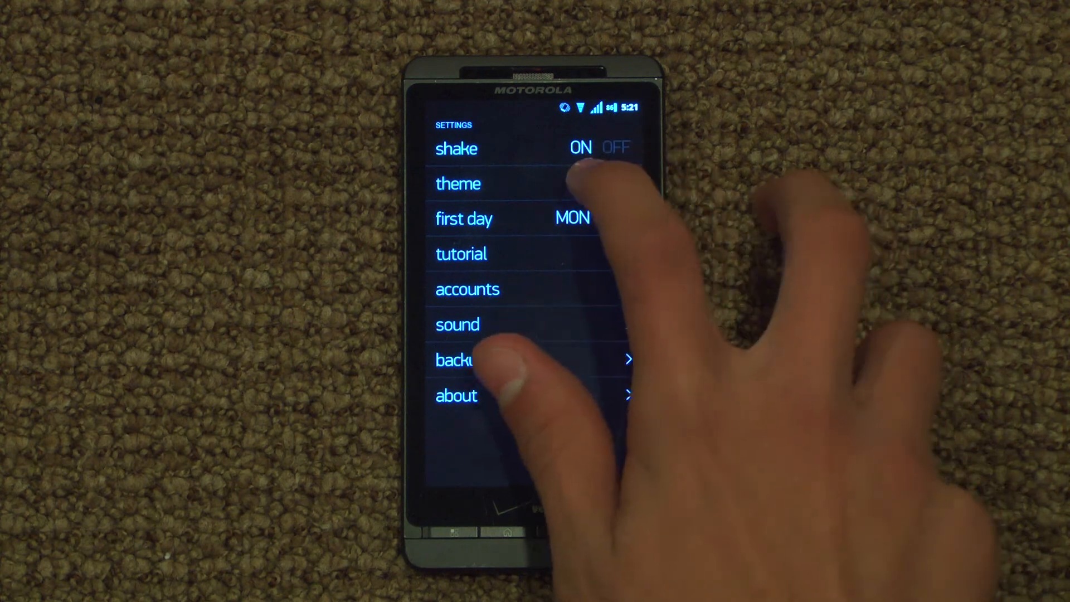
{"action": "left_click", "coordinate": [616, 182]}
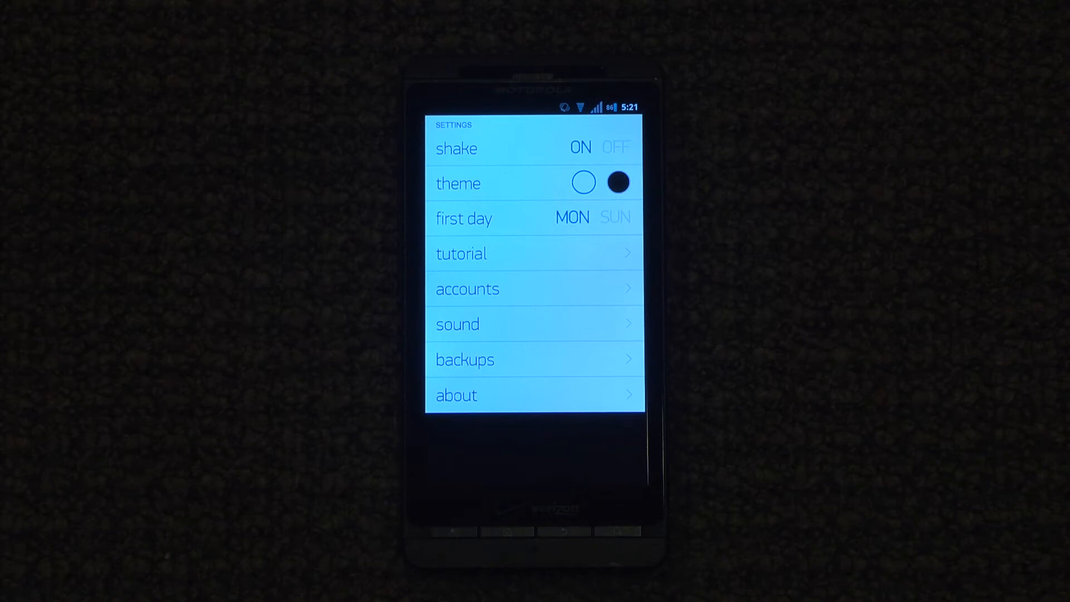
Step: Review the Backups list, then return to the task list
{"action": "left_click", "coordinate": [464, 360]}
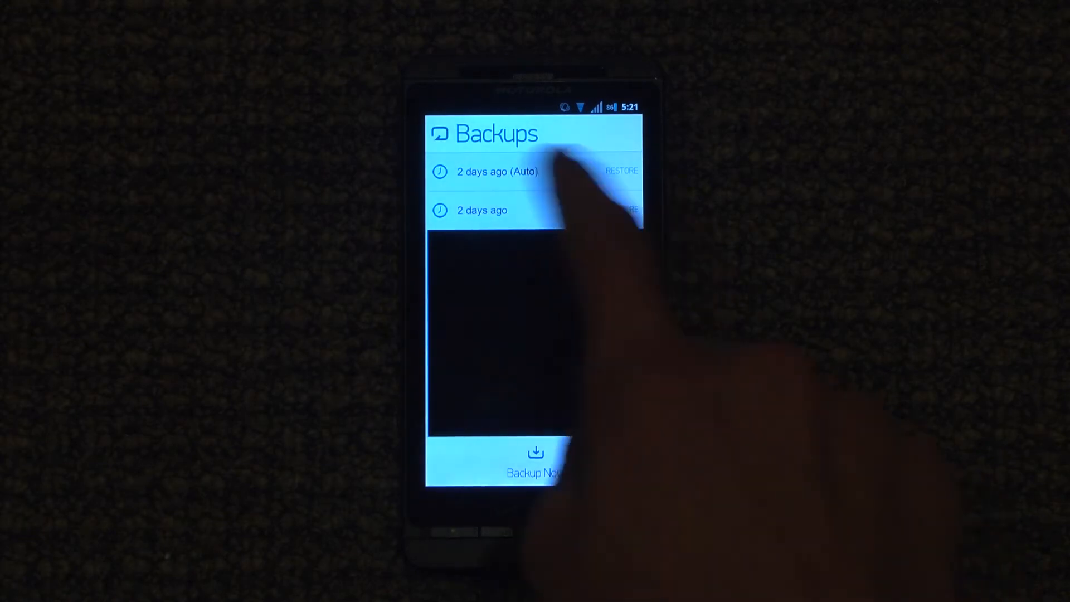
{"action": "left_click", "coordinate": [535, 460]}
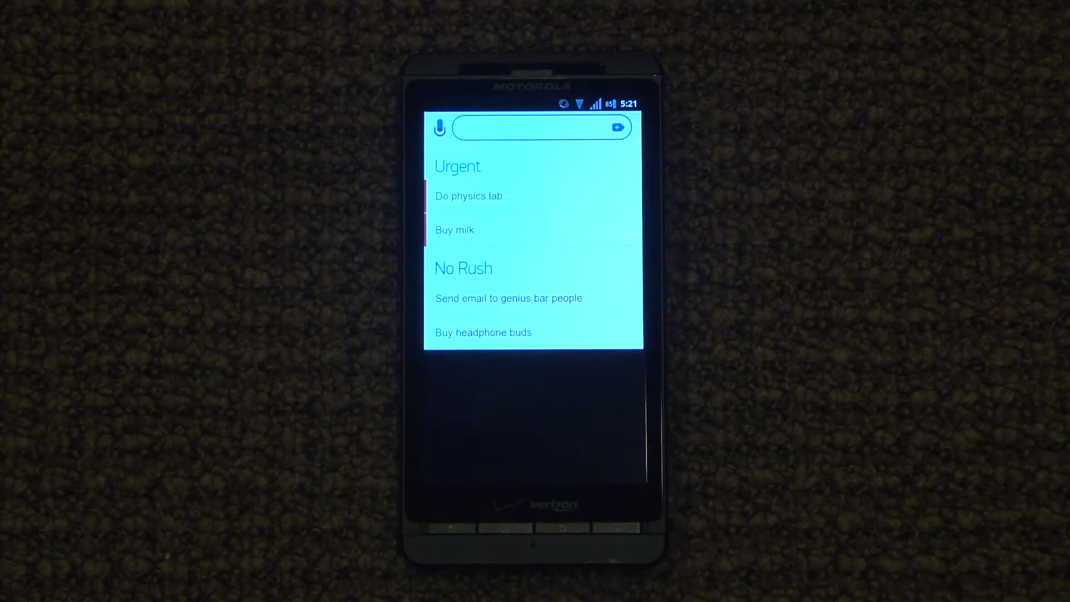
{"action": "left_click", "coordinate": [439, 127]}
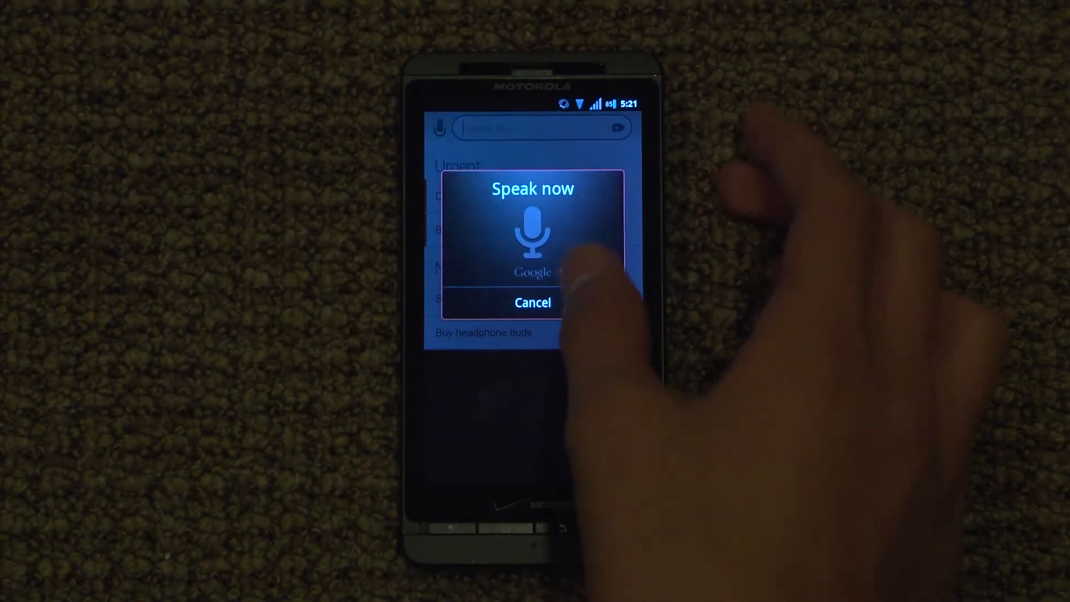
{"action": "left_click", "coordinate": [532, 302]}
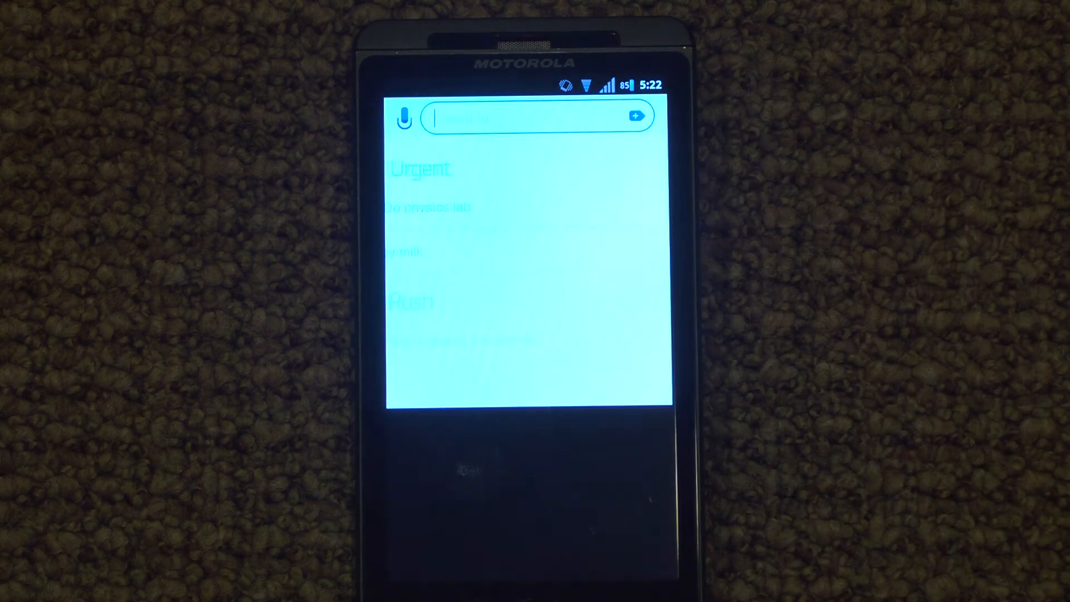
Step: From the home-screen widget, open Any.do and try the voice-input prompt
{"action": "left_click", "coordinate": [536, 117]}
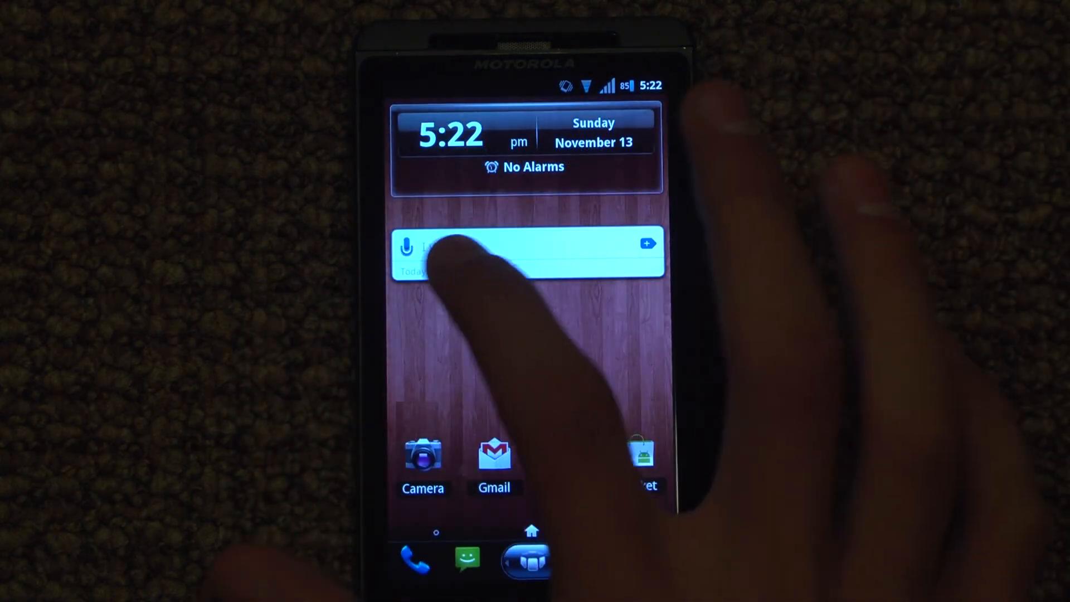
{"action": "left_click", "coordinate": [525, 253]}
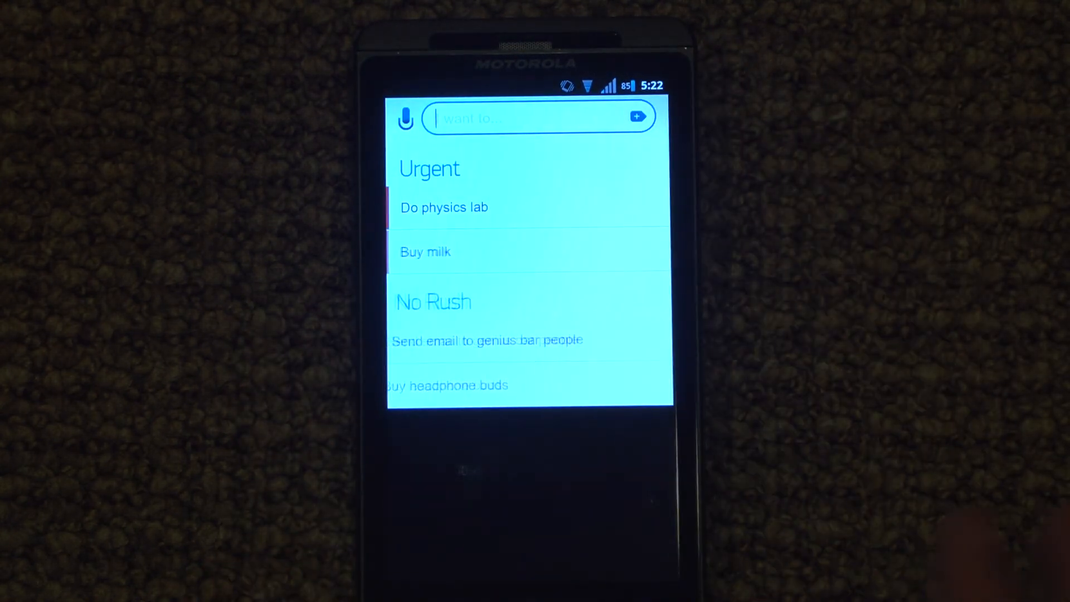
{"action": "left_click", "coordinate": [404, 120]}
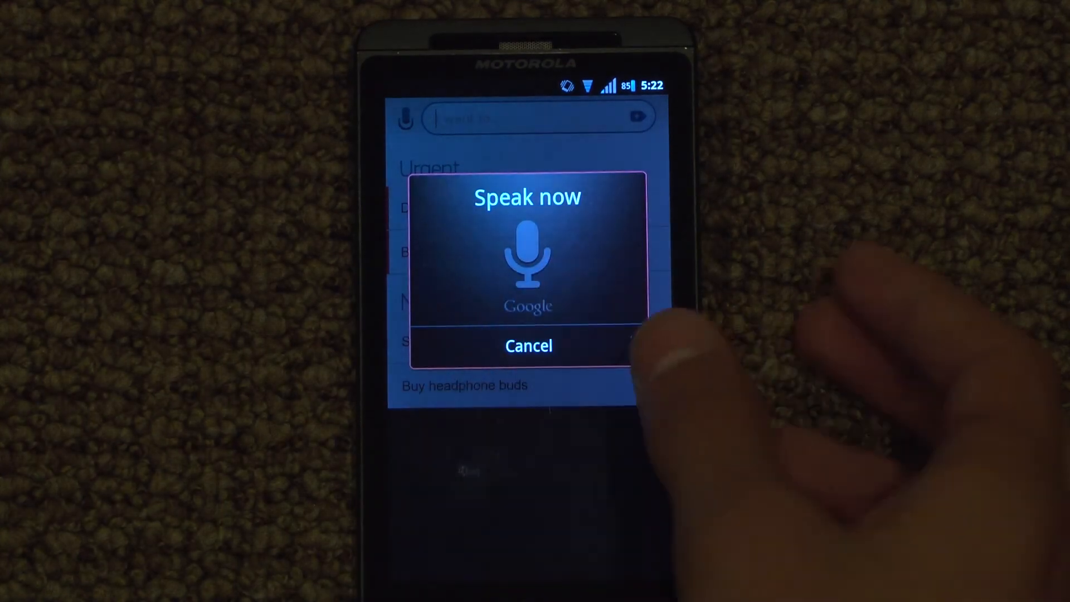
{"action": "left_click", "coordinate": [527, 346]}
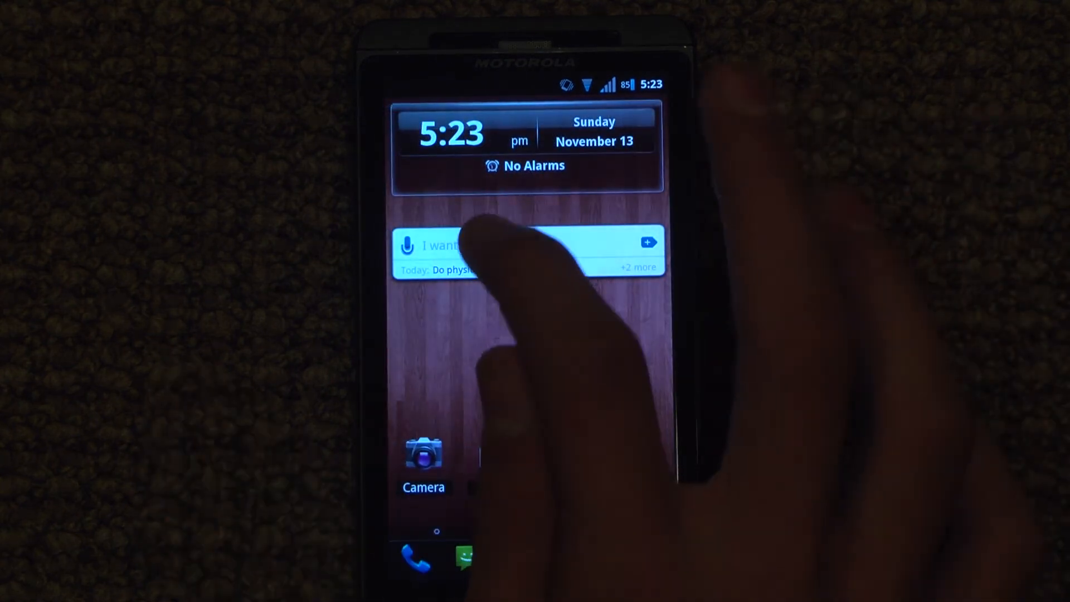
Step: Open the widget's quick view listing the High tasks
{"action": "left_click", "coordinate": [525, 245]}
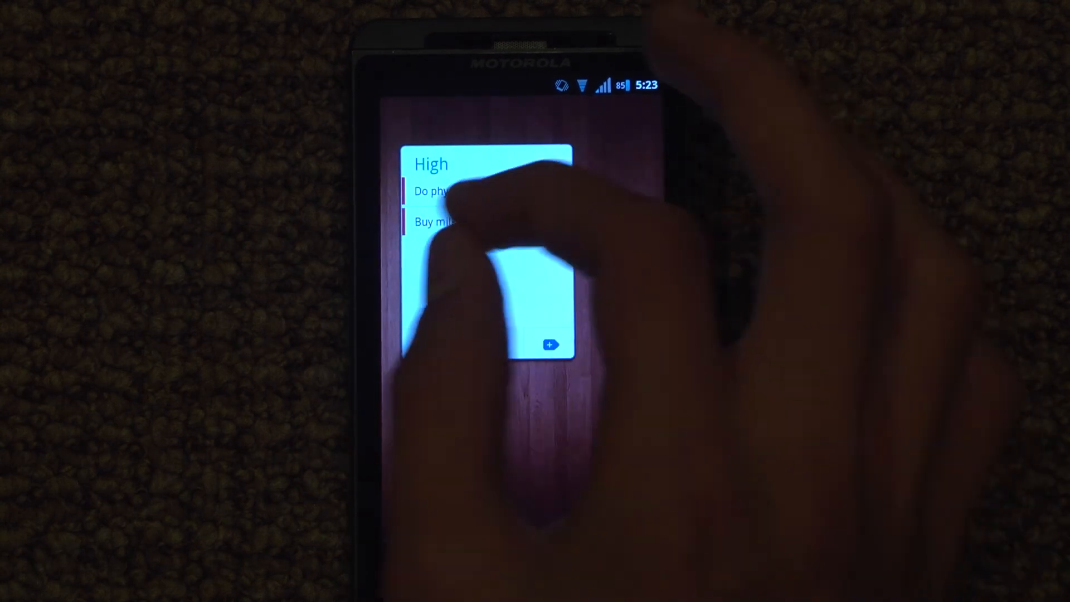